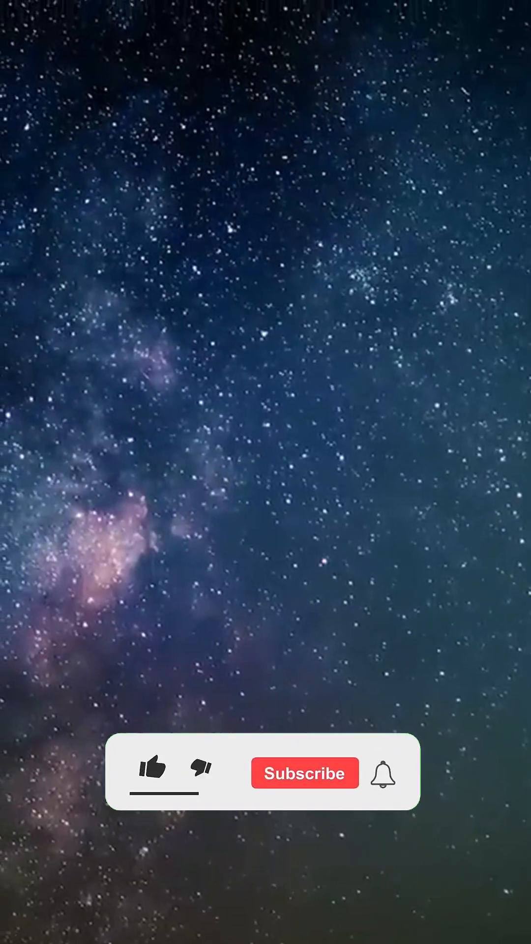
pyautogui.click(152, 773)
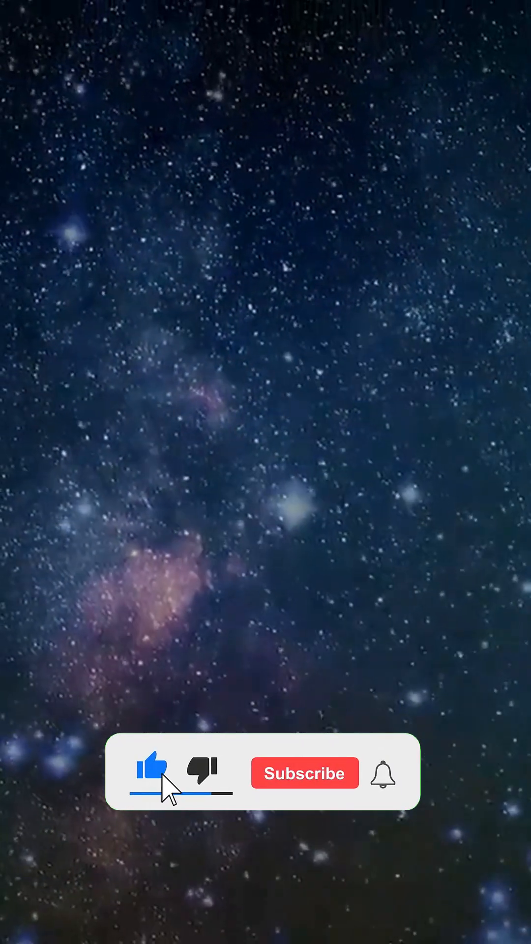
pyautogui.click(305, 773)
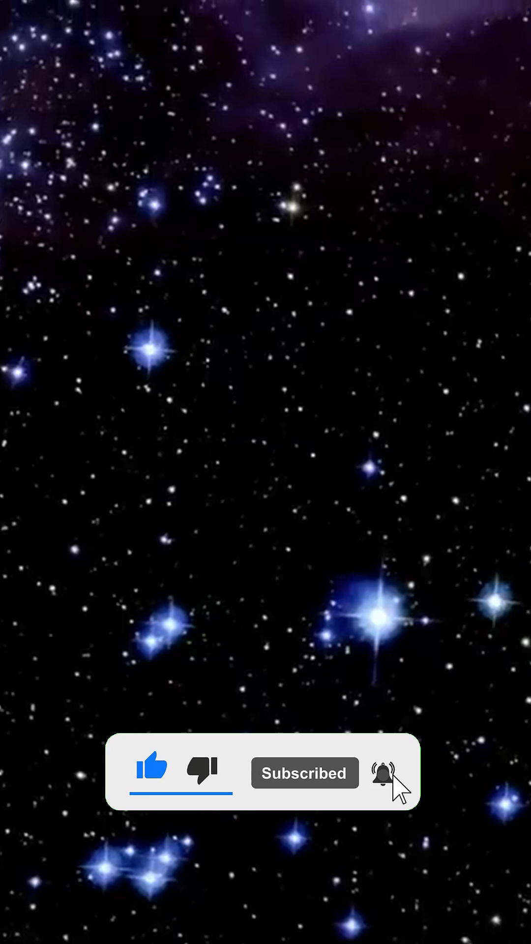